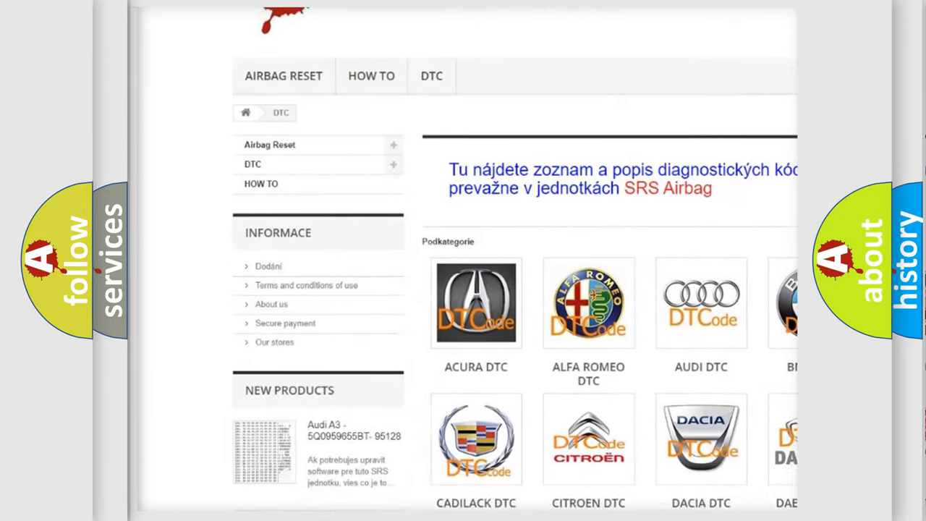
- Scroll the DTC catalogue page down past the brand tiles to the B-code list and back
scroll("down", 3)
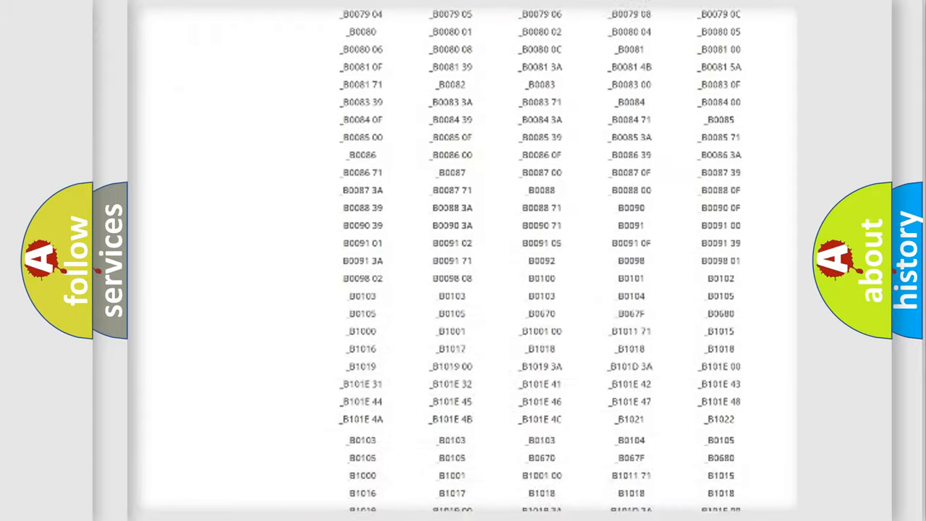
scroll("up", 3)
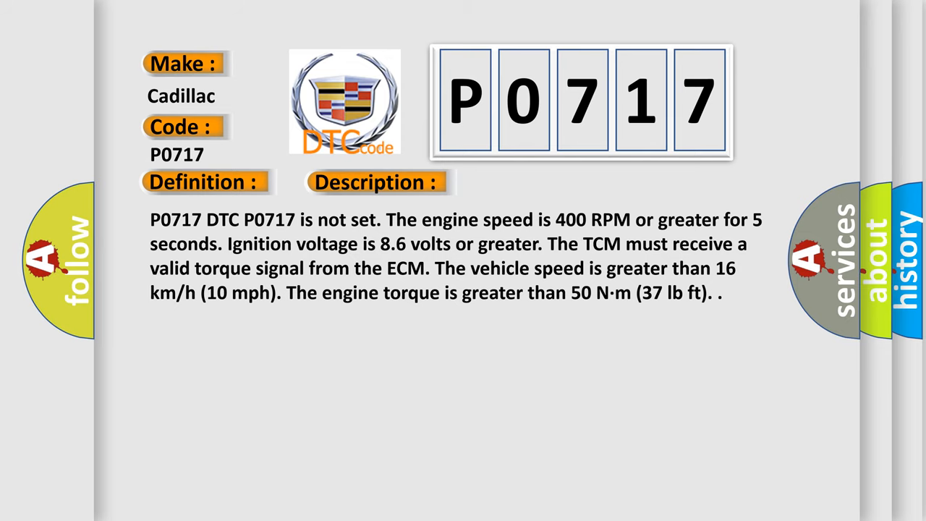
- Advance the P0717 slide to reveal the Cause section with Condition 1 and Condition 2
left_click(531, 182)
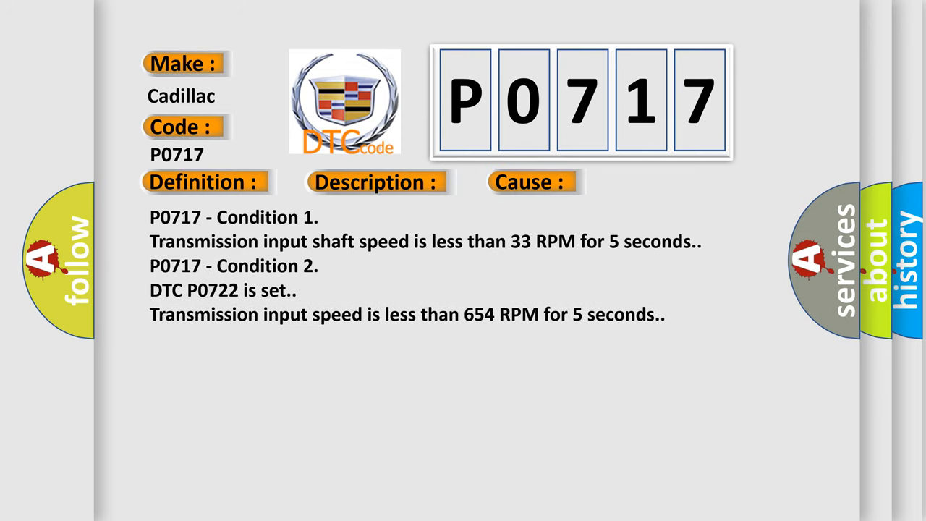